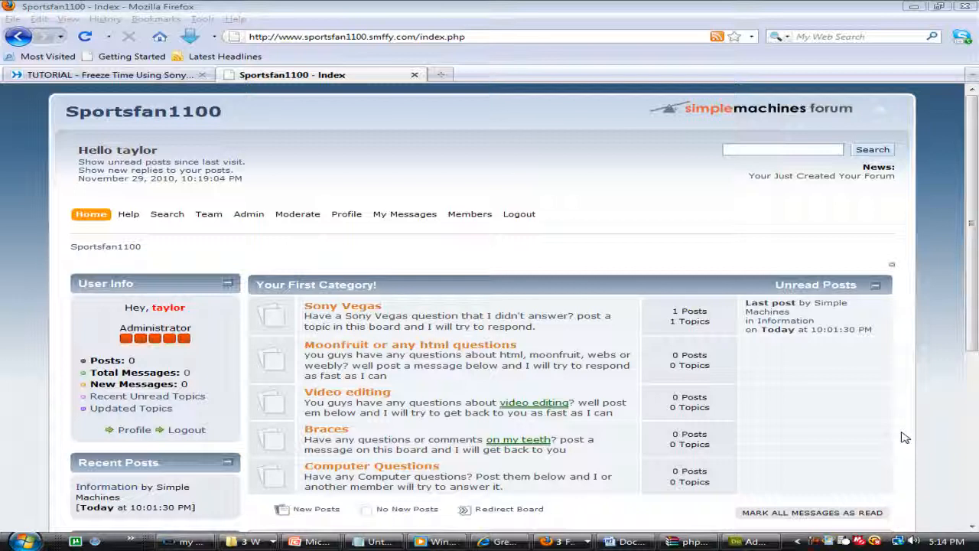
mouse_move(878, 436)
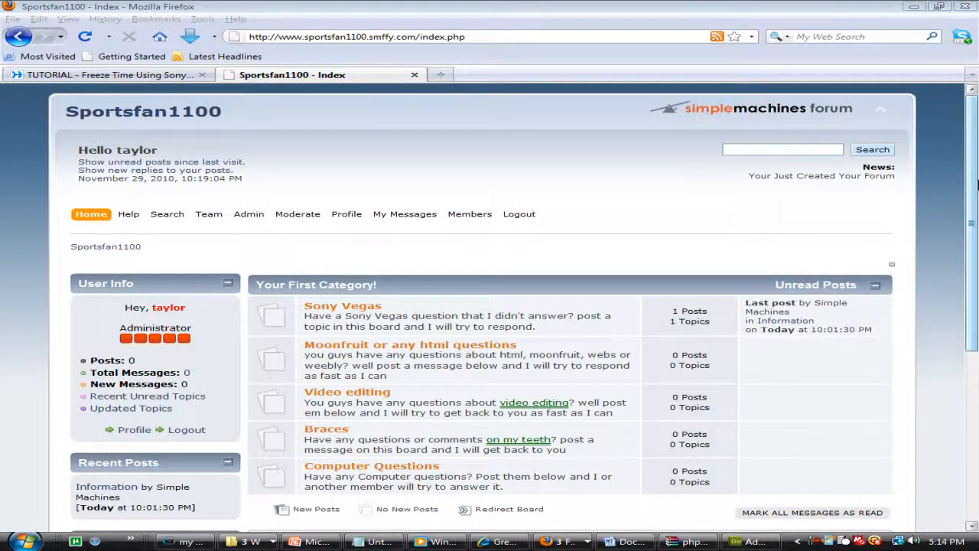
Load tinyurl.com in a new tab and the After Effects intro video on YouTube in another.
scroll("down", 3)
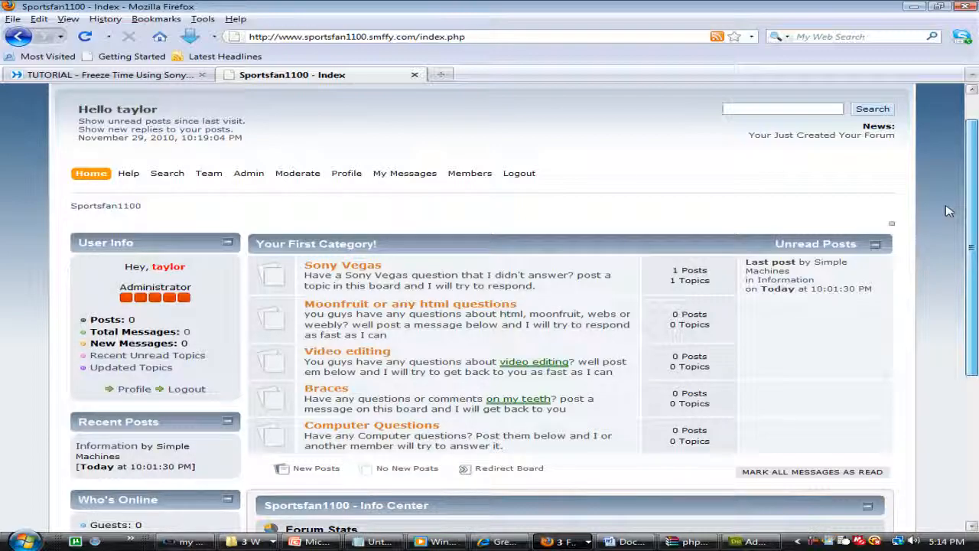
scroll("down", 3)
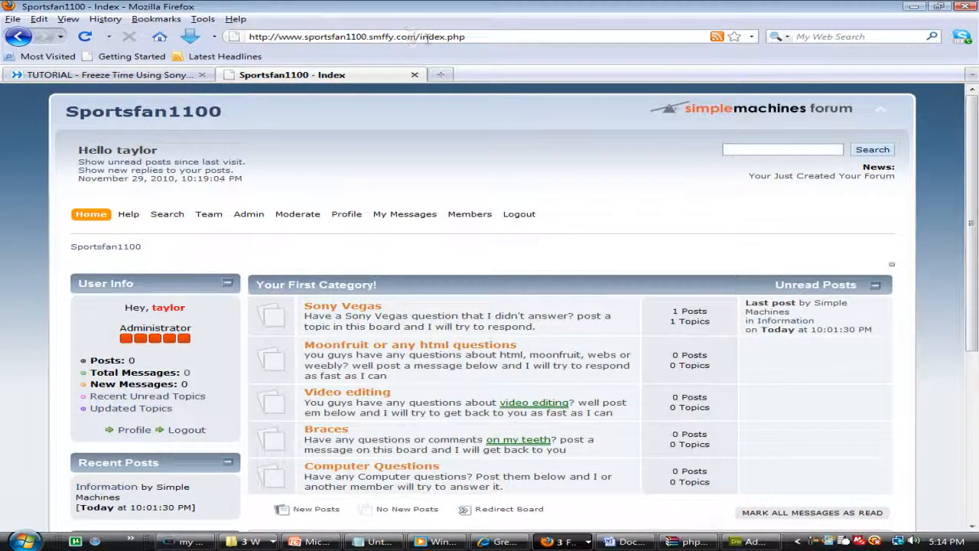
left_click(355, 36)
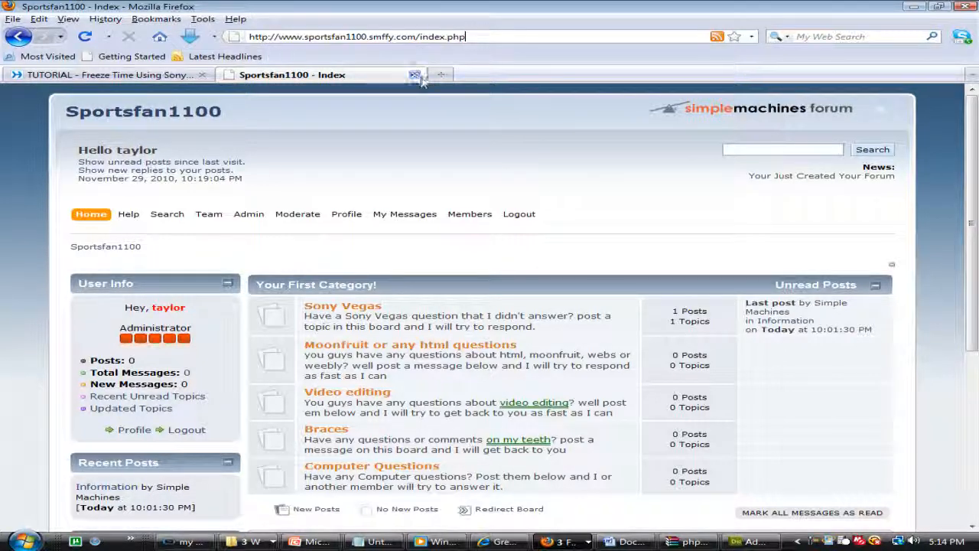
mouse_move(440, 73)
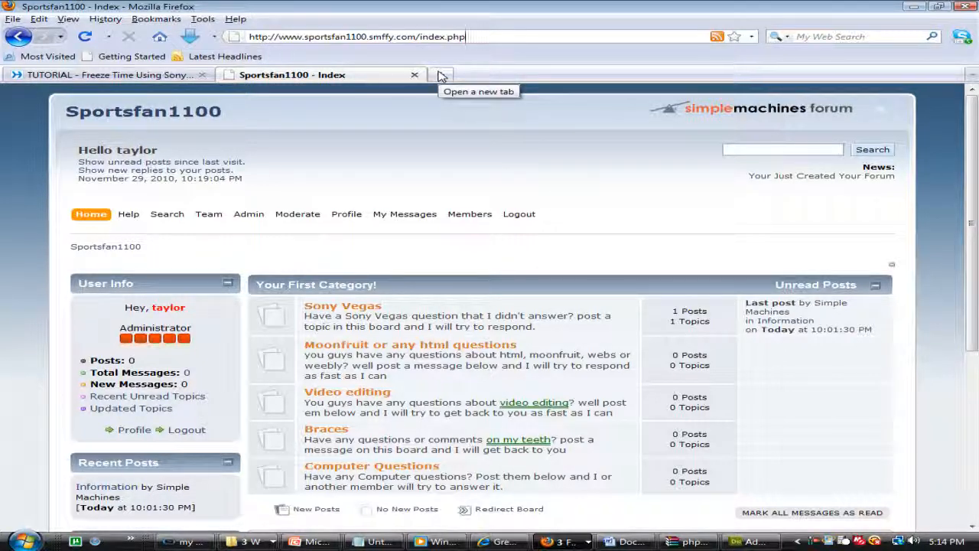
left_click(441, 73)
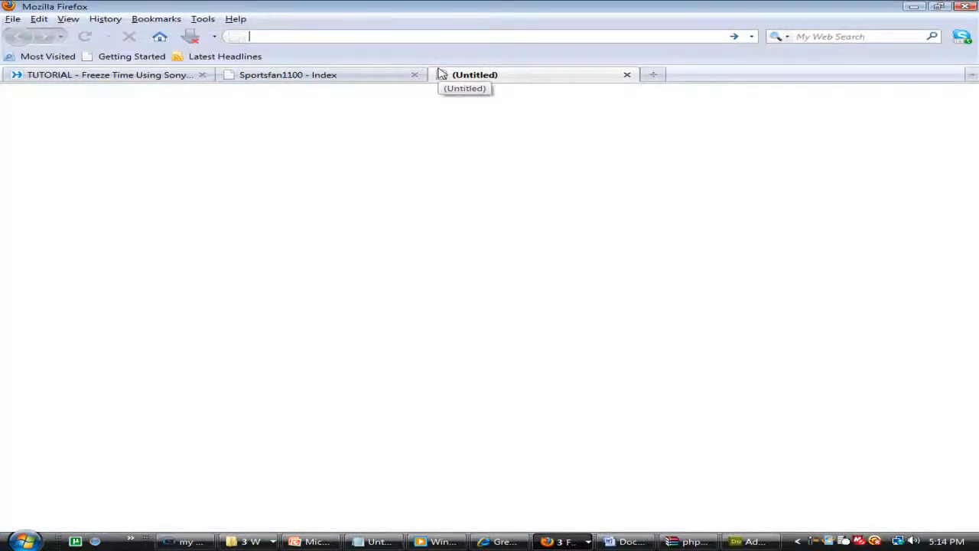
type("tinyurl.com/")
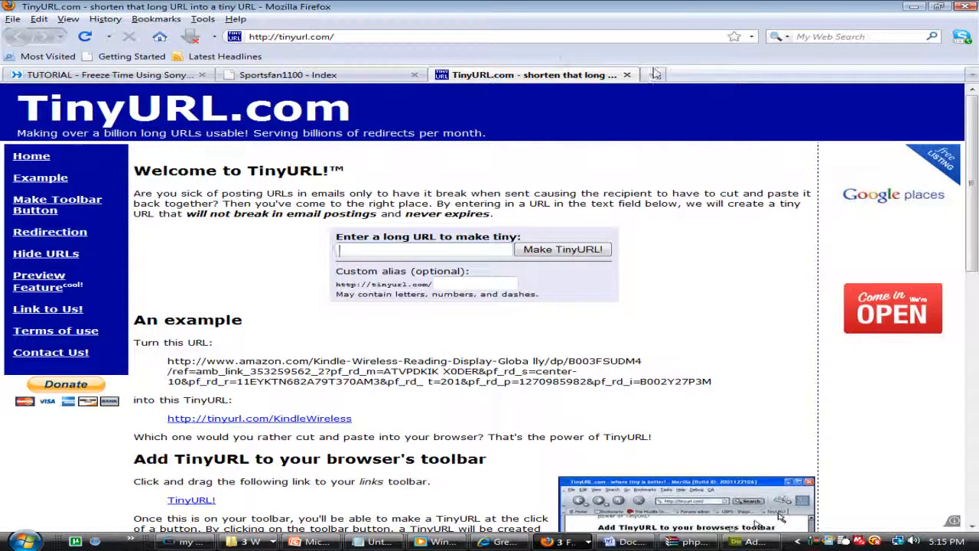
type("youtube")
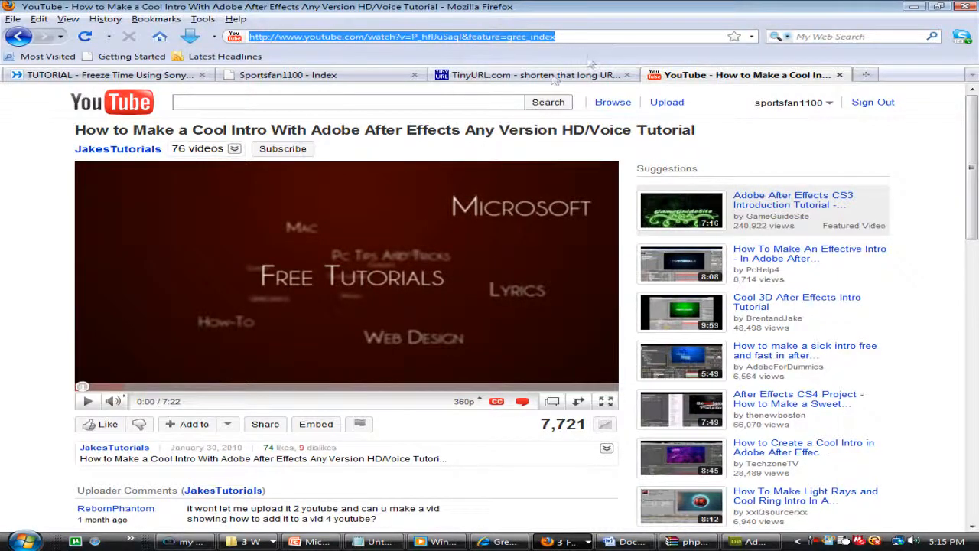
Shorten the video's long address in TinyURL, producing tinyurl.com/266pnj2 on the result page.
left_click(533, 73)
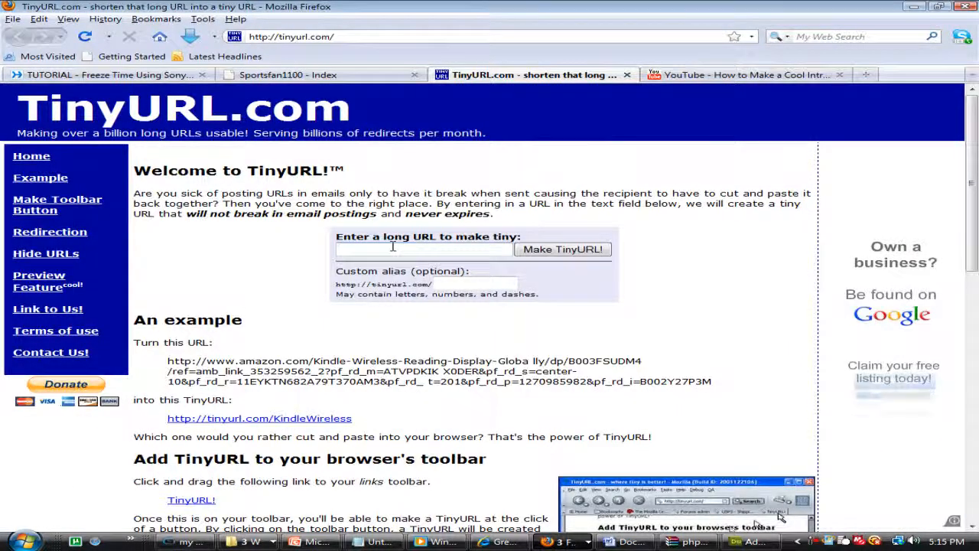
left_click(563, 247)
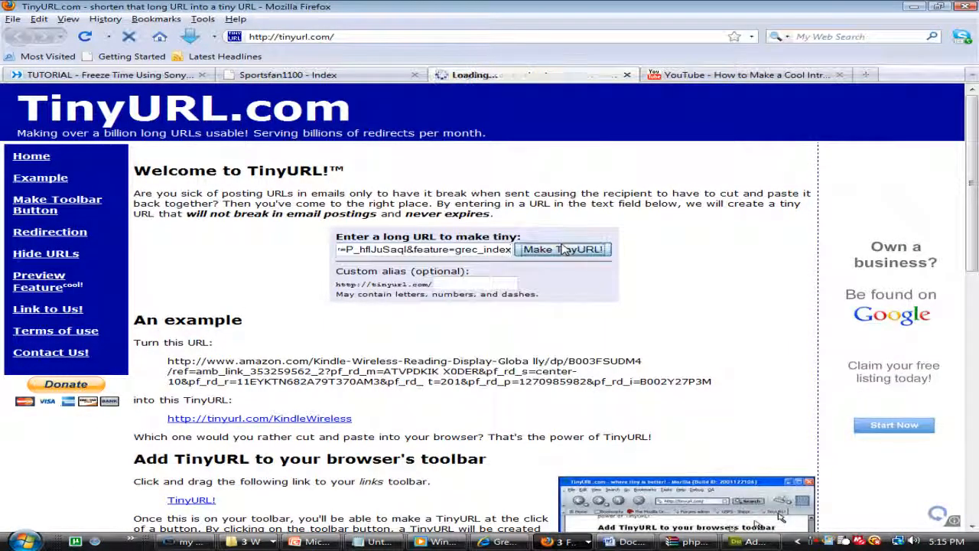
left_click(563, 248)
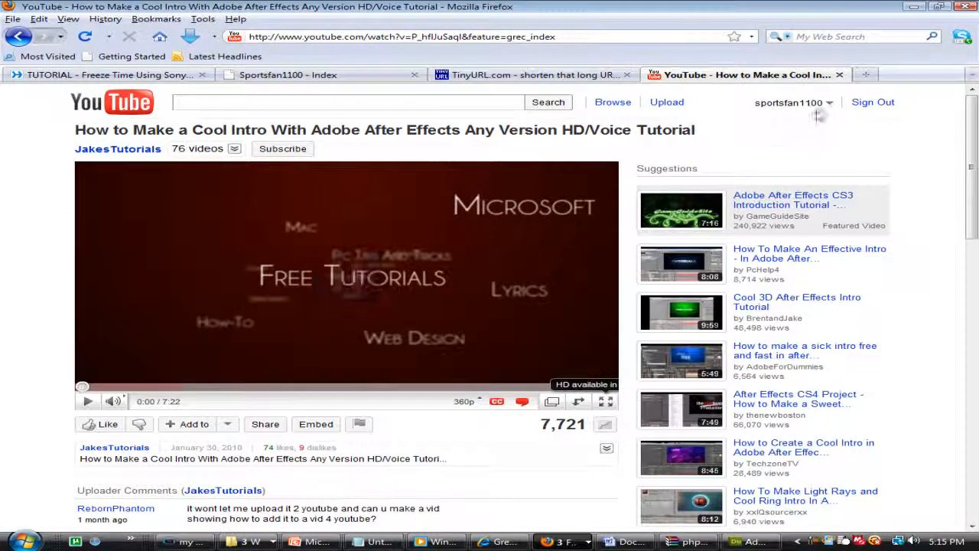
left_click(527, 74)
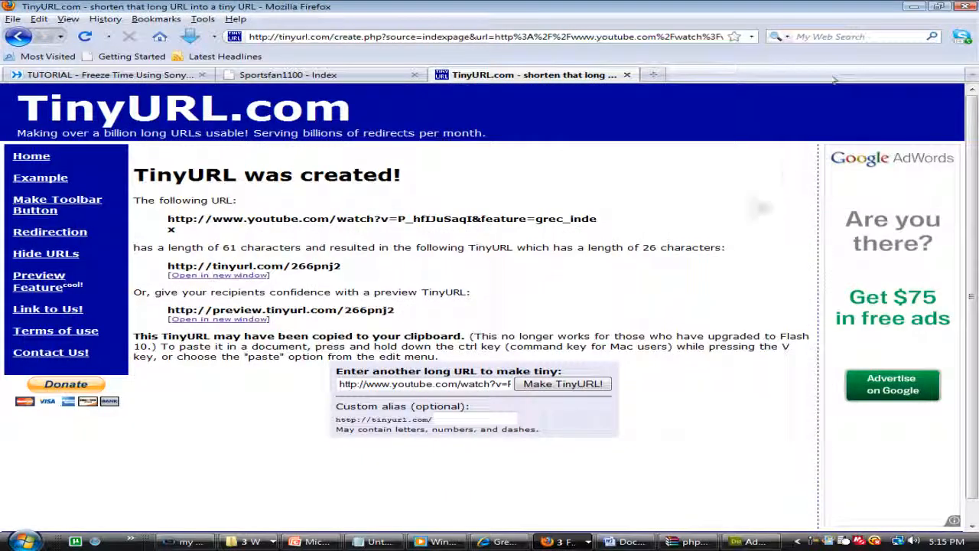
left_click(490, 37)
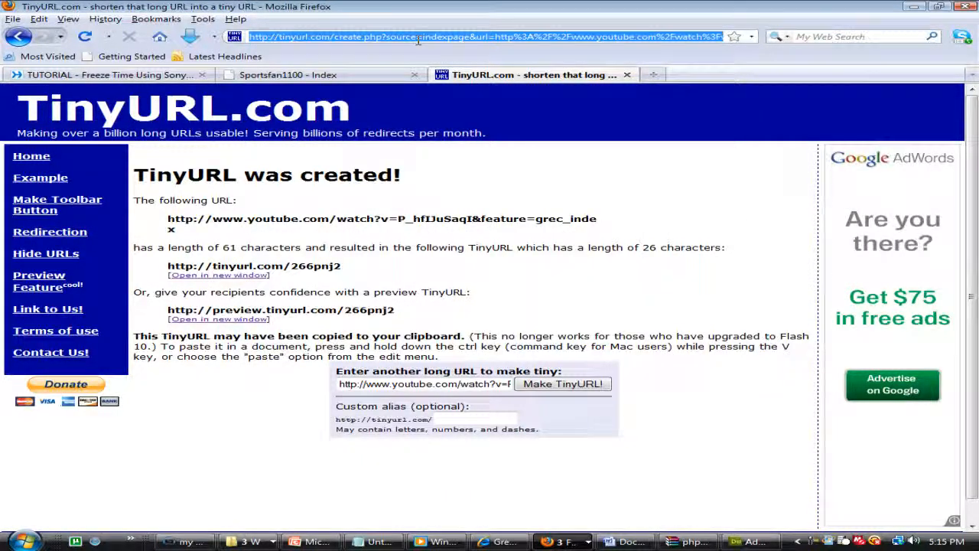
Load bit.ly, go to the sportsfan1100 channel and copy the muzzle flashes video's address.
type("http://bit.ly/")
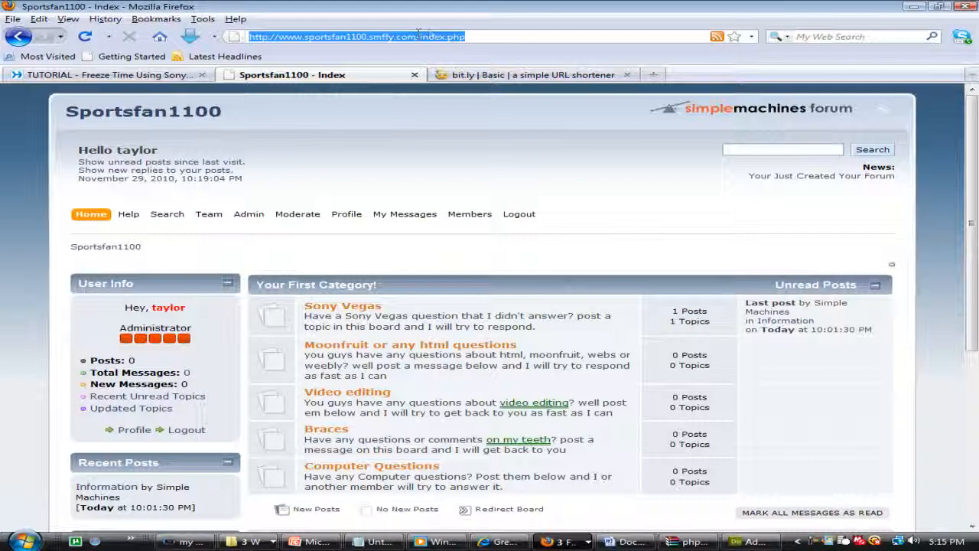
type("http://www.youtube.com/inbox?folder=messages&action_message=1")
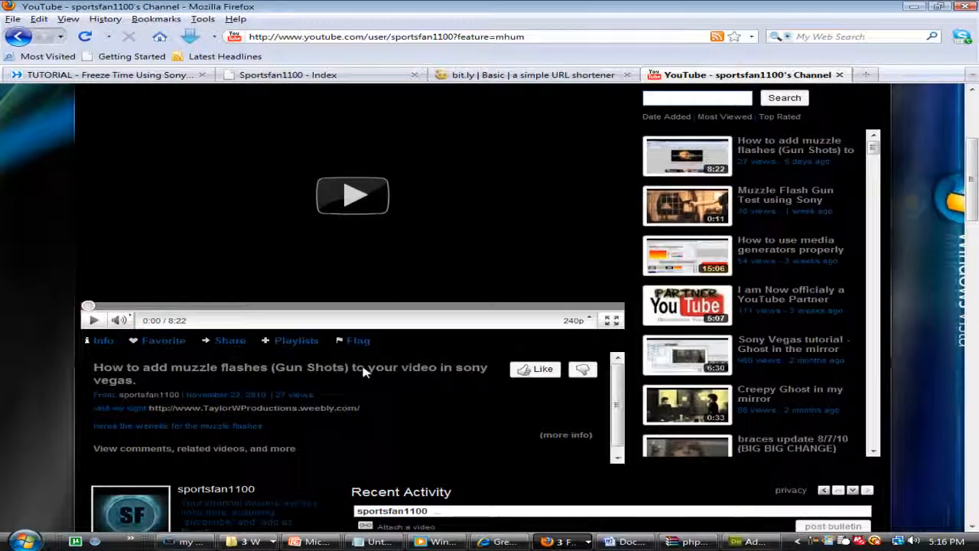
left_click(352, 196)
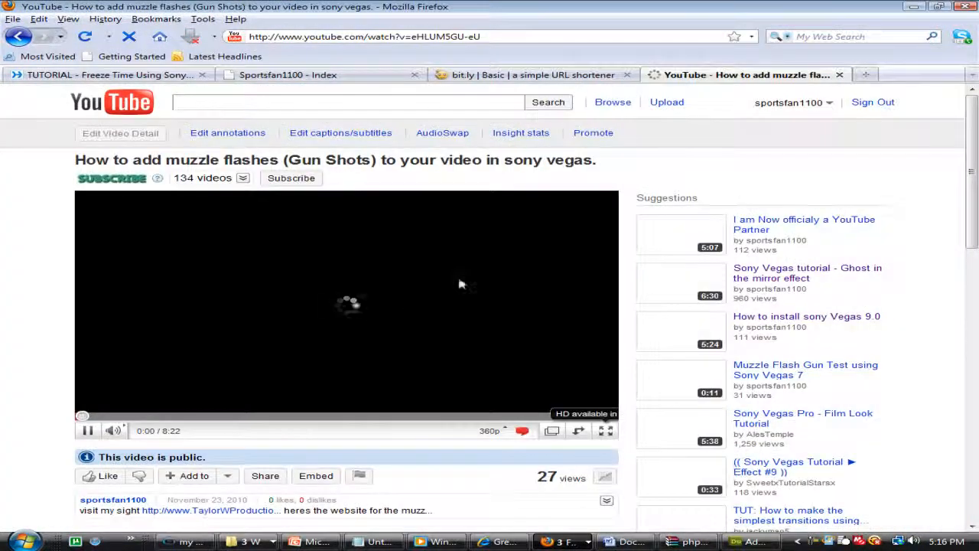
right_click(365, 37)
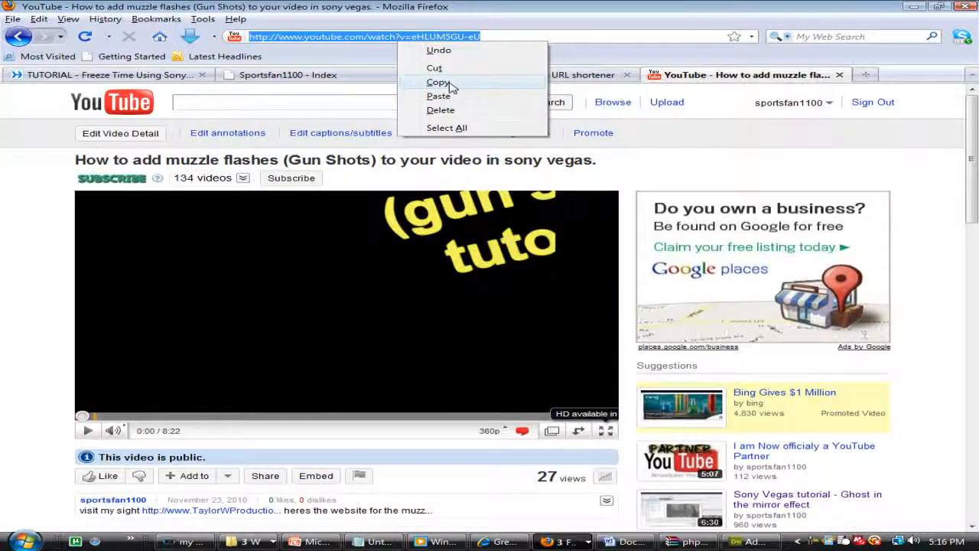
left_click(535, 73)
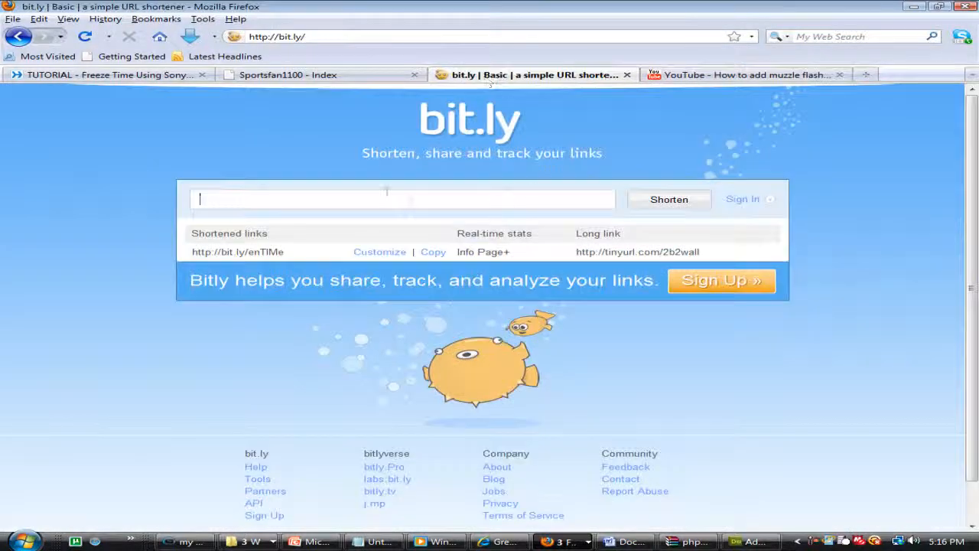
Shorten youtube.com/watch?v=eHLUM5GU-eU to bit.ly/gAgGpR and follow it back to the video.
type("http://www.youtube.com/watch?v=eHLUM5GU-eU")
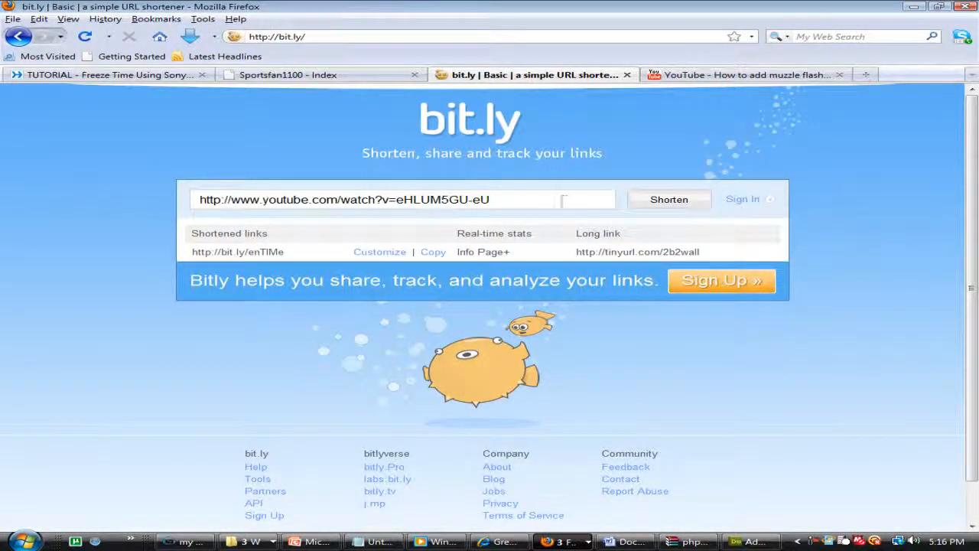
left_click(667, 199)
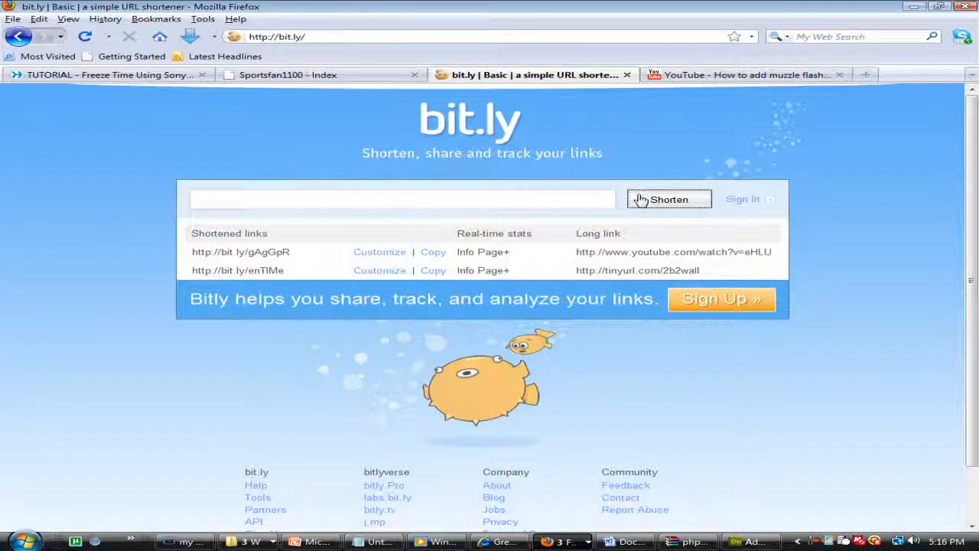
mouse_move(526, 222)
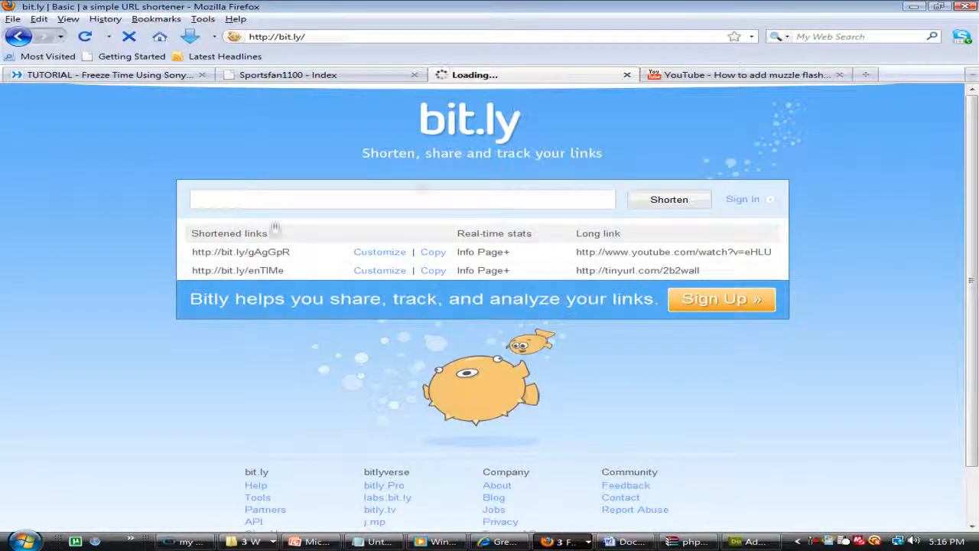
left_click(528, 74)
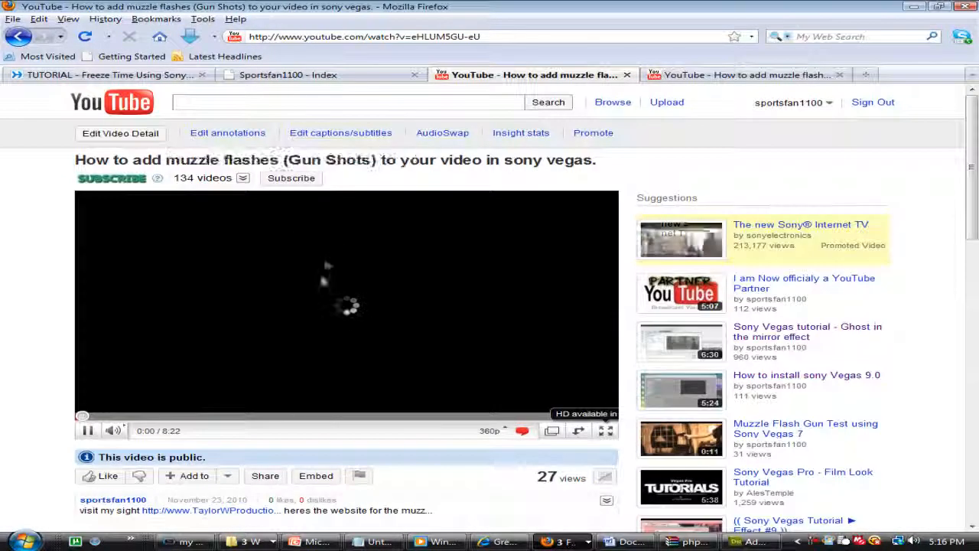